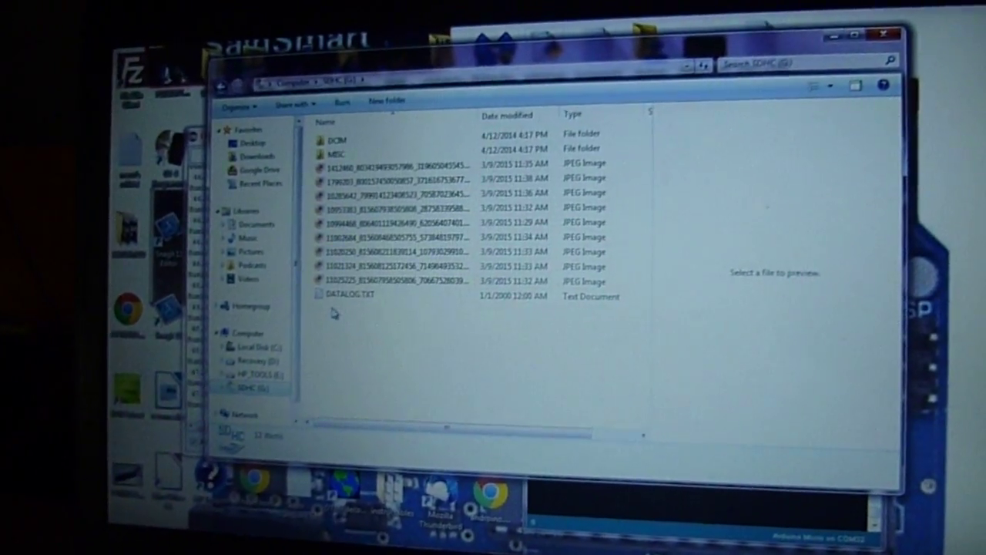
# Open DATALOG.TXT from the SDHC (G:) card in Notepad to view the humidity and temperature readings.
pyautogui.doubleClick(348, 295)
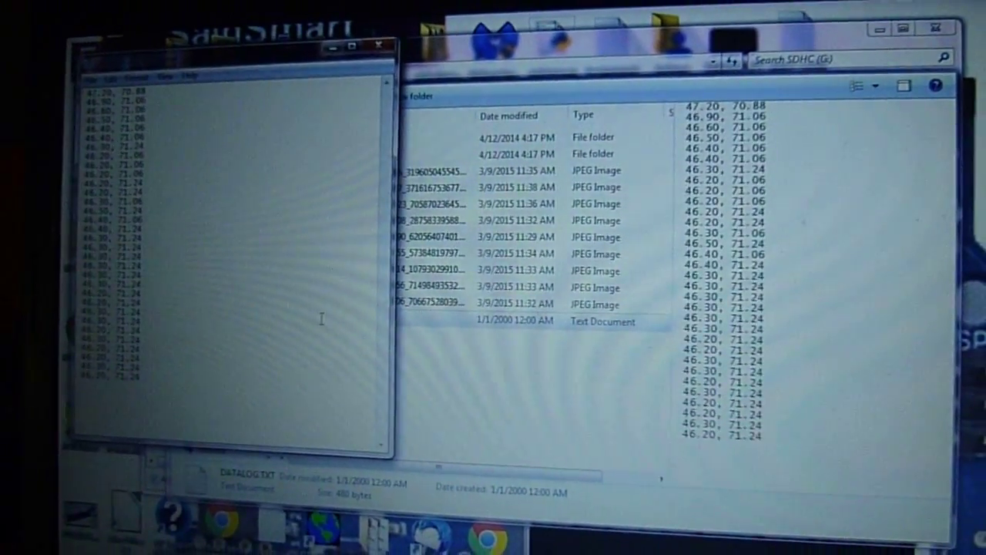